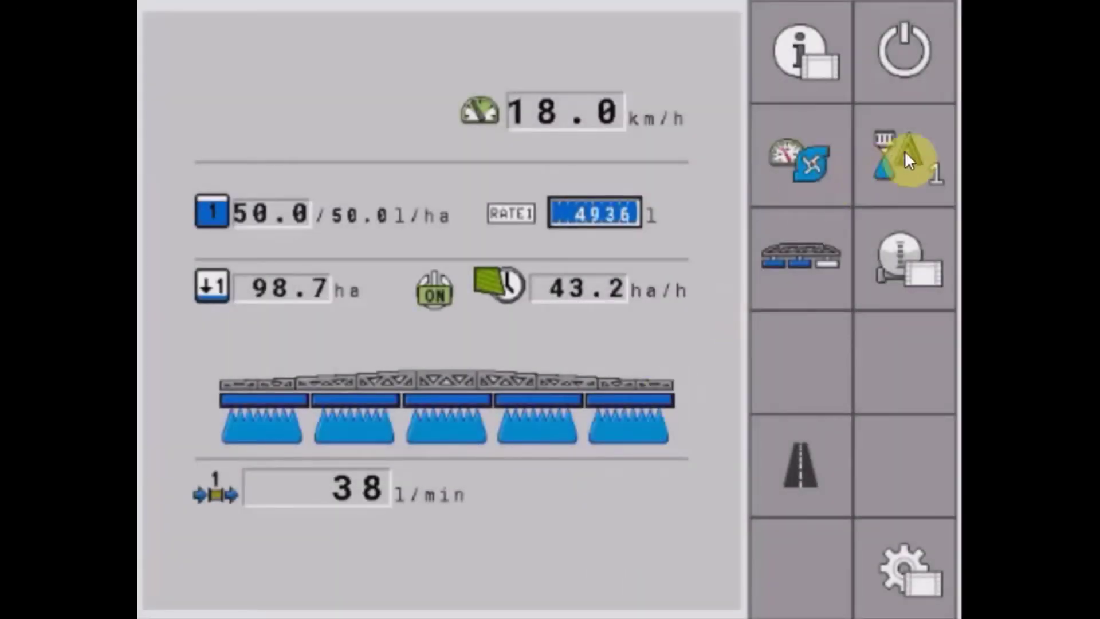
# - Bring up the application rate softkeys (increase, decrease, reset, auto/manual, preset) from the run screen
pyautogui.click(905, 157)
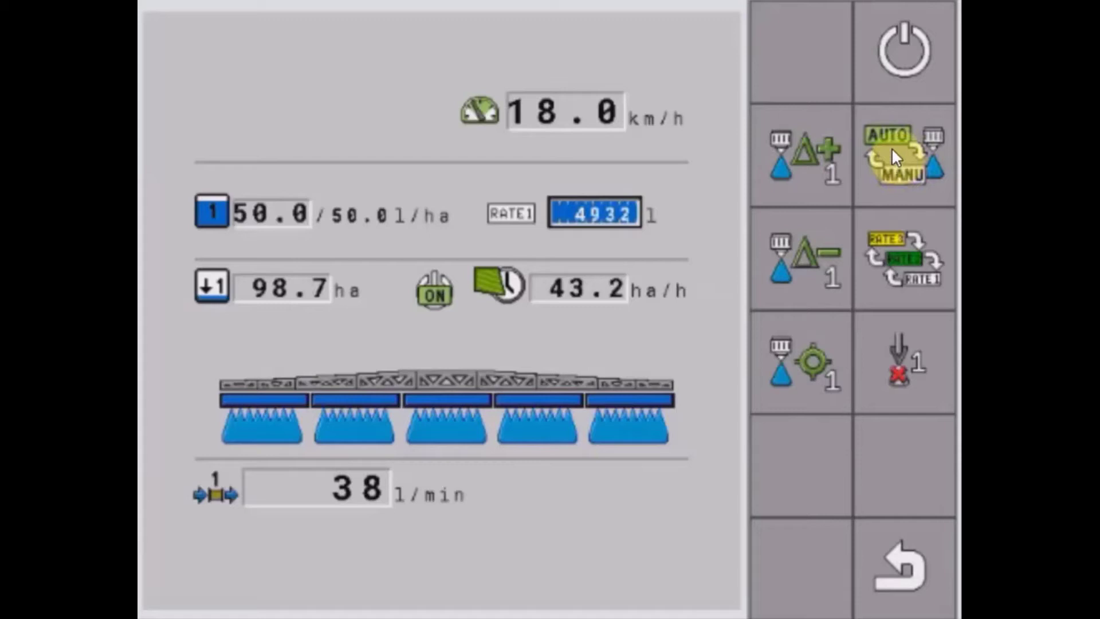
pyautogui.click(896, 157)
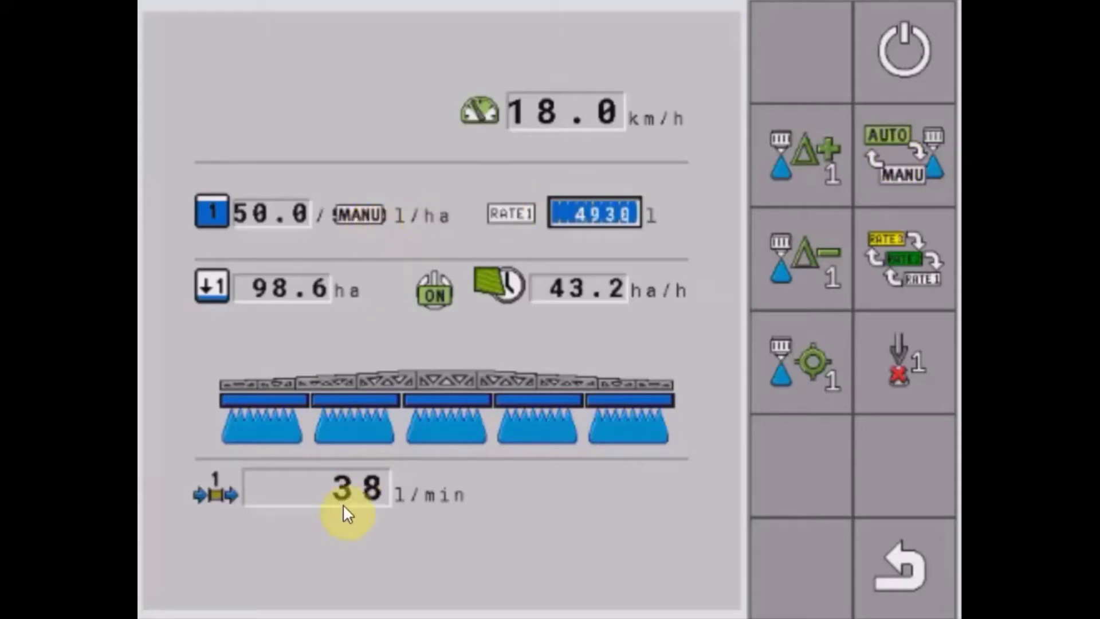
pyautogui.click(808, 157)
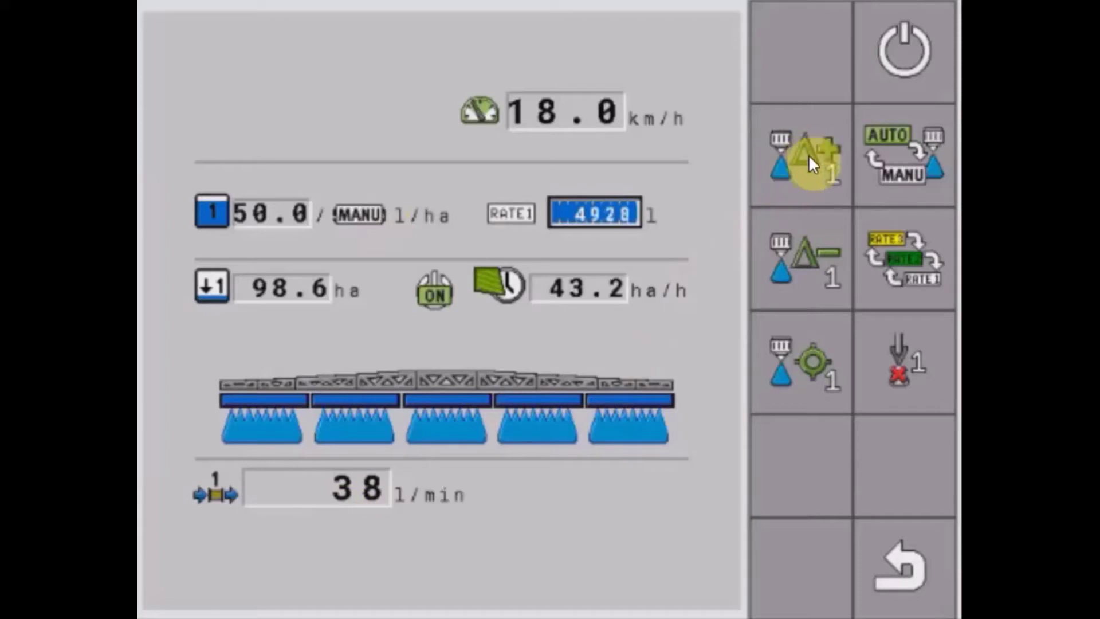
pyautogui.moveTo(866, 210)
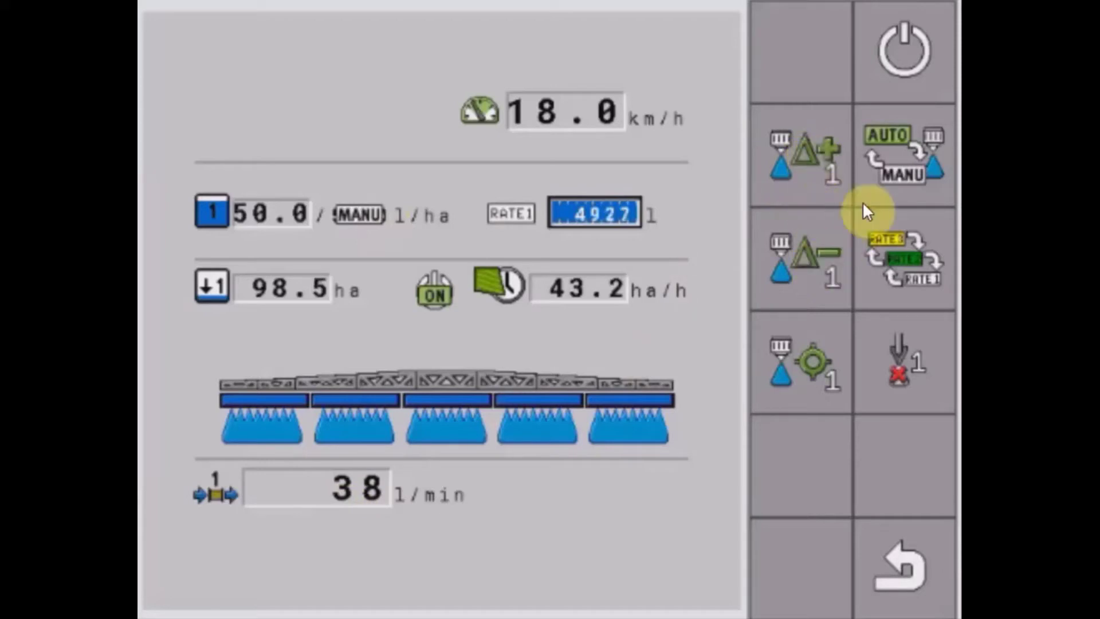
pyautogui.click(902, 154)
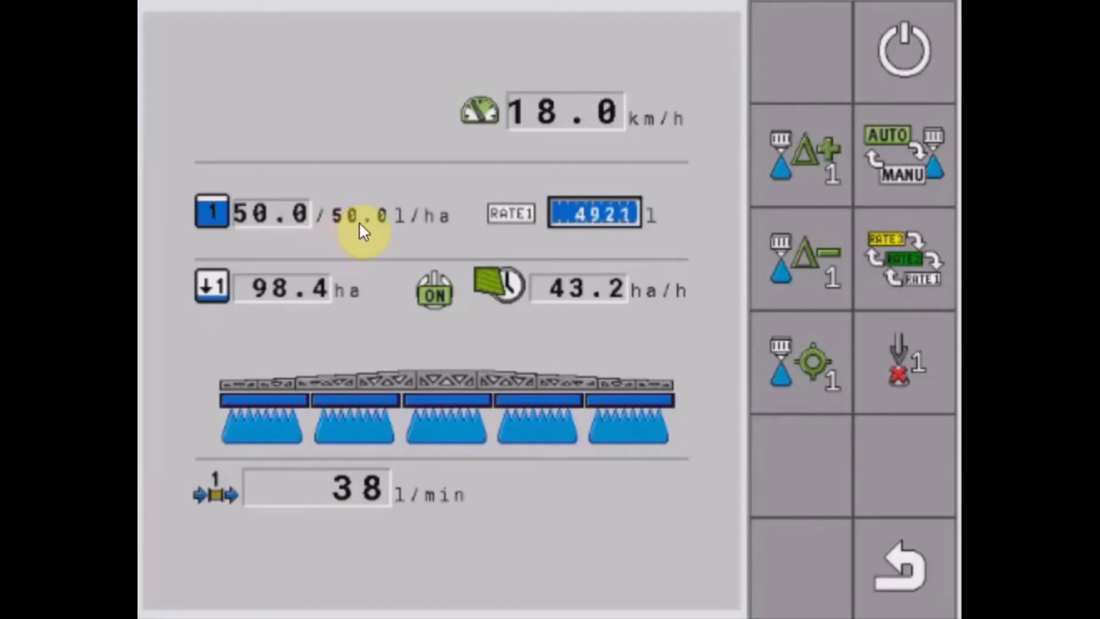
pyautogui.click(898, 263)
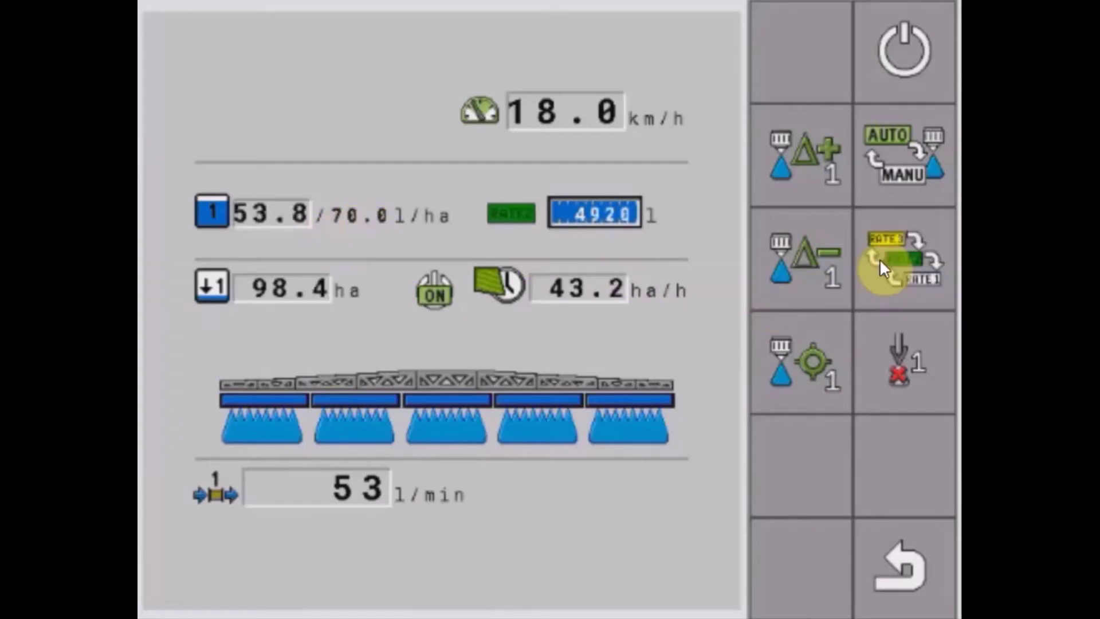
pyautogui.click(899, 262)
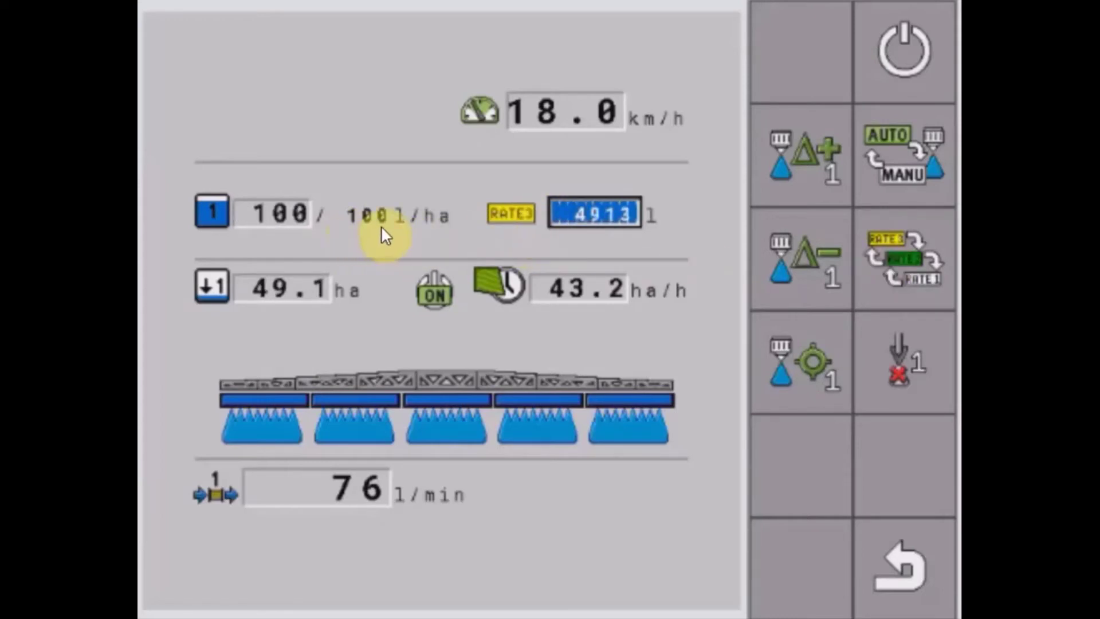
pyautogui.click(898, 263)
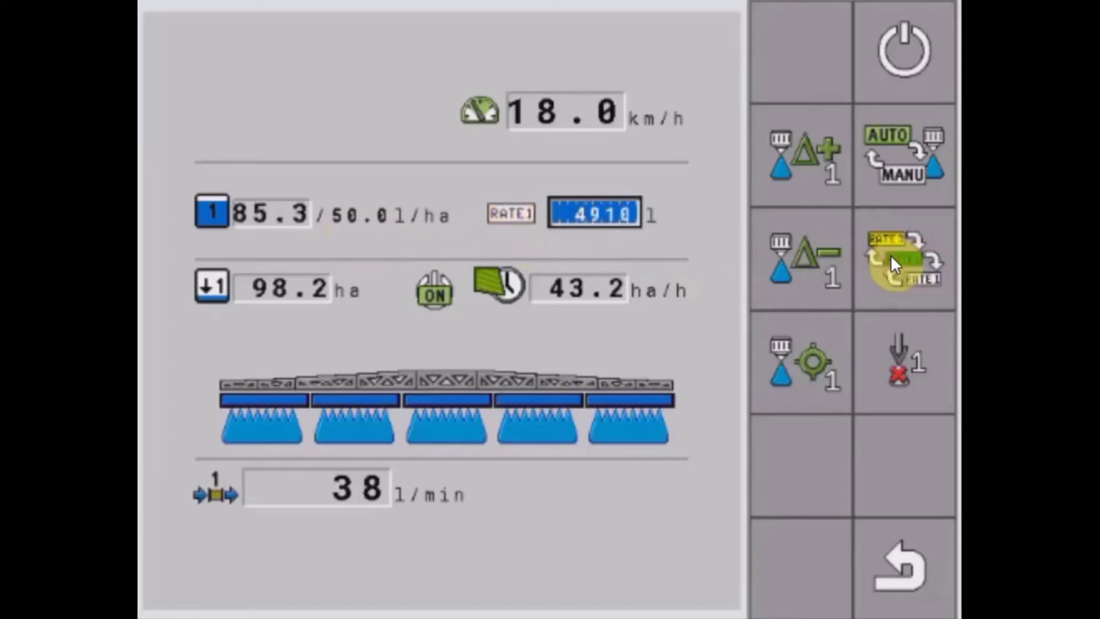
pyautogui.click(901, 263)
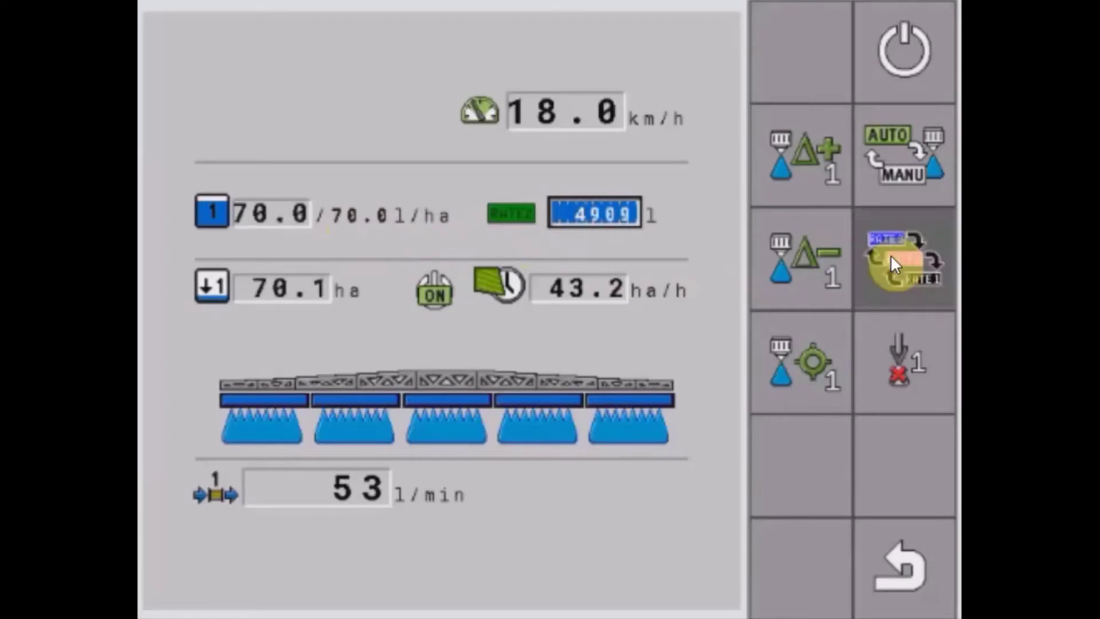
pyautogui.click(898, 261)
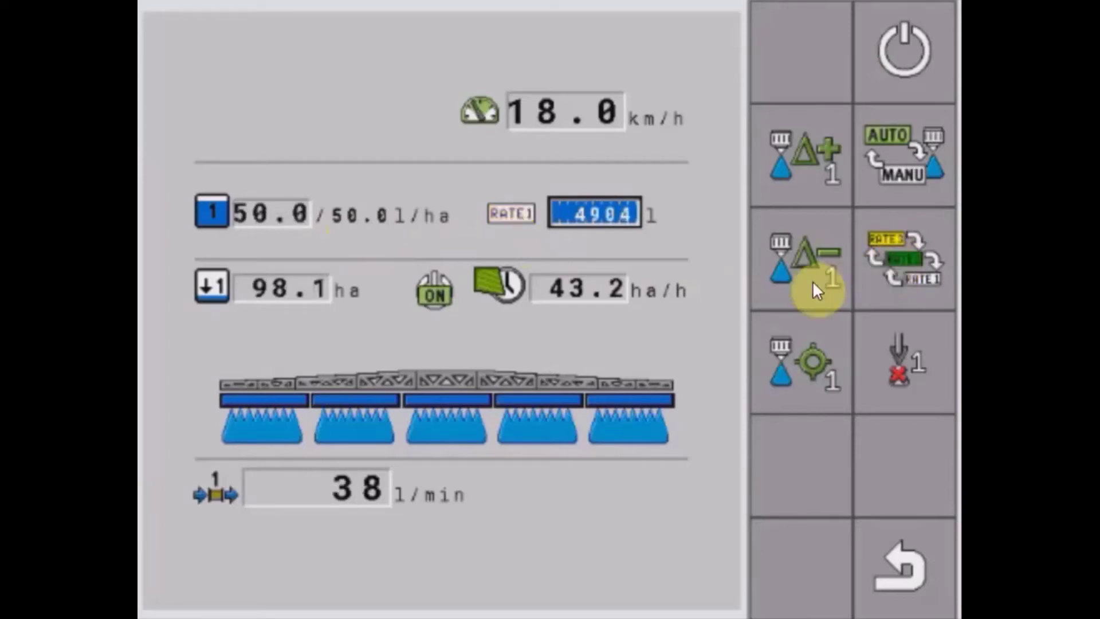
# - Step Rate 1 target up to 55 and 70, down to 60, then reset to nominal 50 l/ha
pyautogui.click(808, 163)
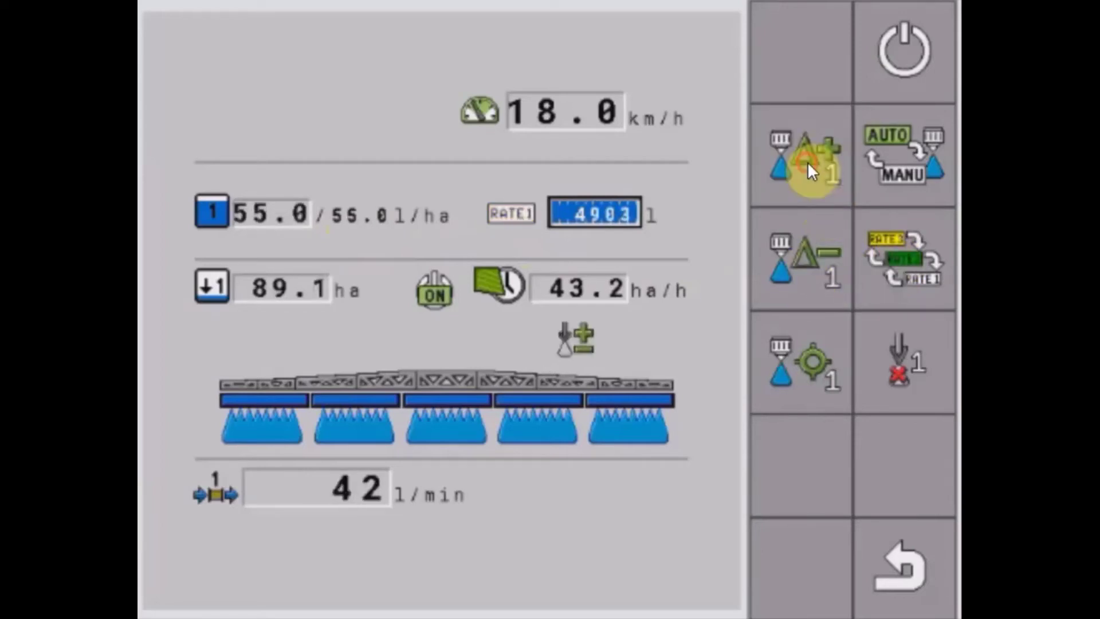
pyautogui.click(809, 161)
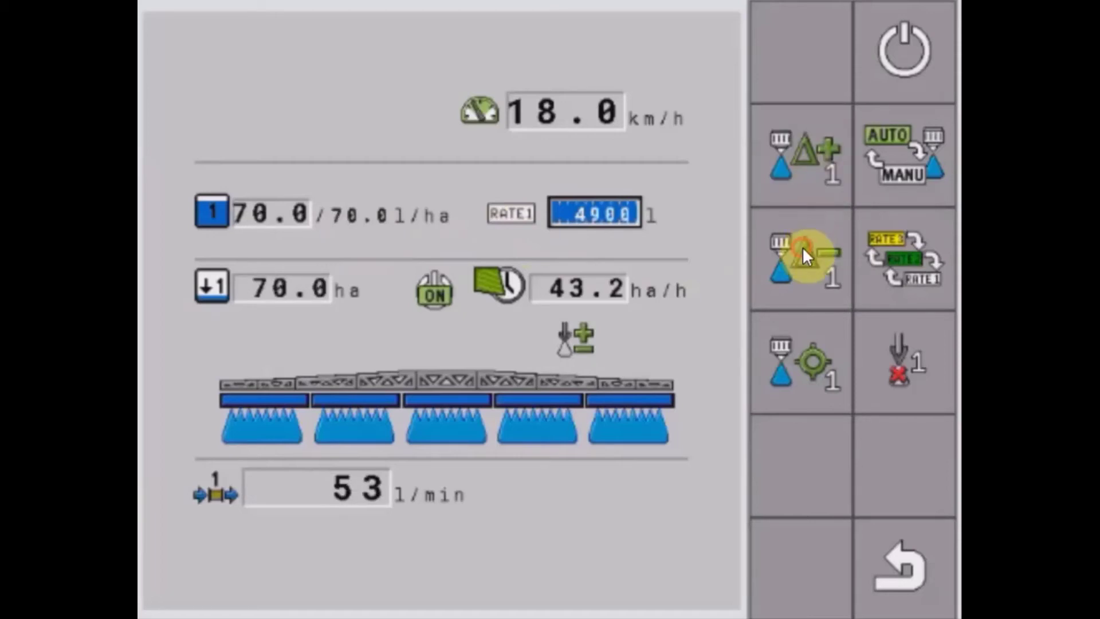
pyautogui.click(802, 258)
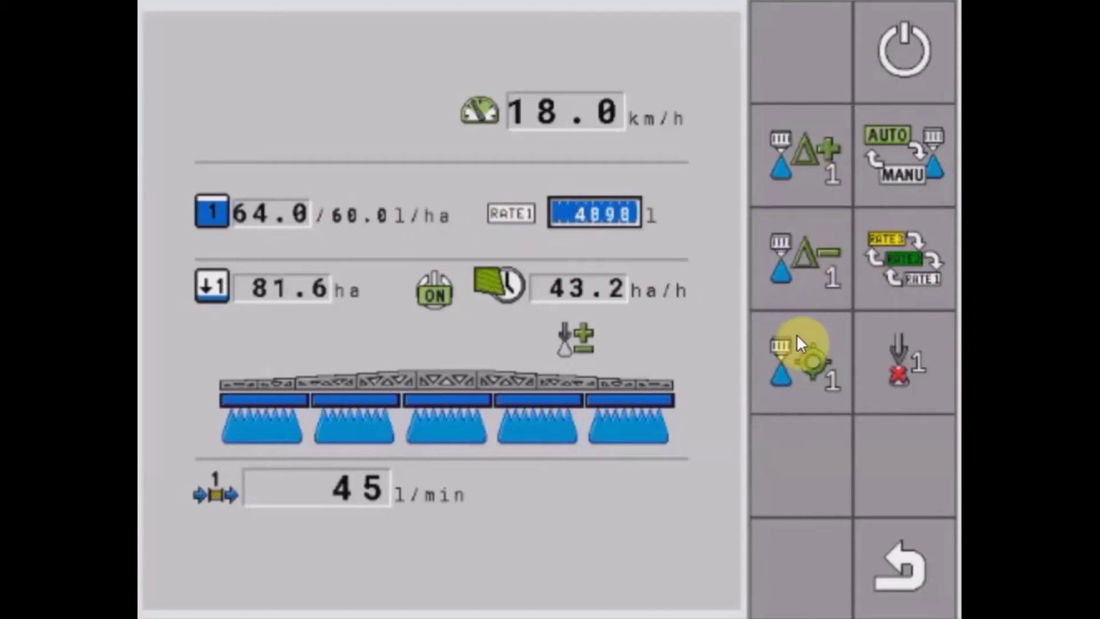
pyautogui.click(807, 364)
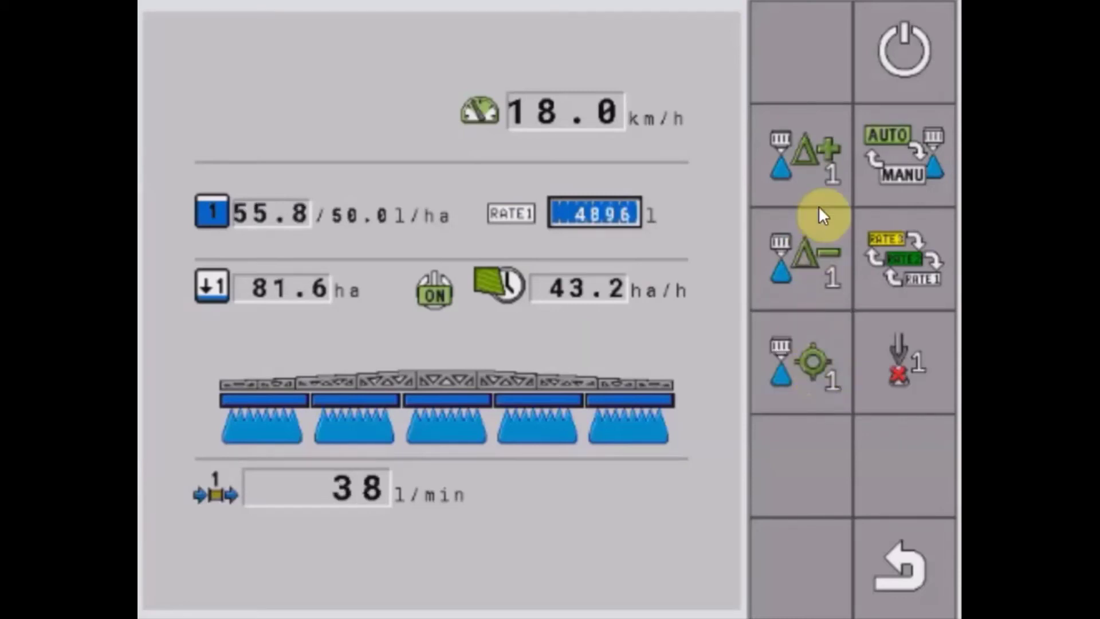
# - Raise the Rate 1 target from 50 through 65 to 85 l/ha while spraying
pyautogui.click(807, 160)
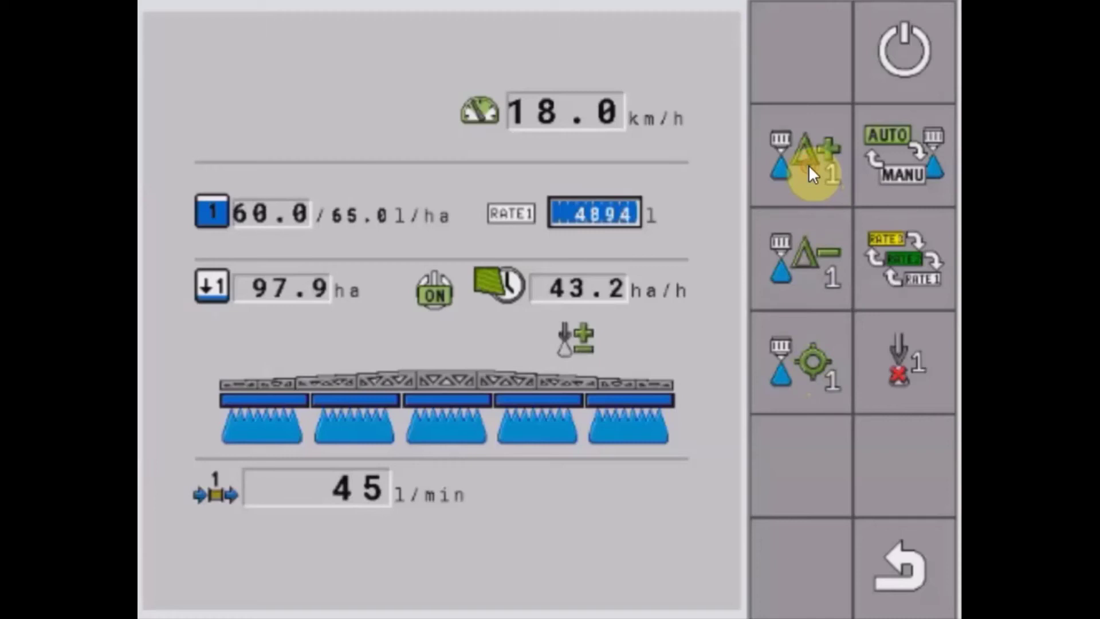
pyautogui.click(812, 364)
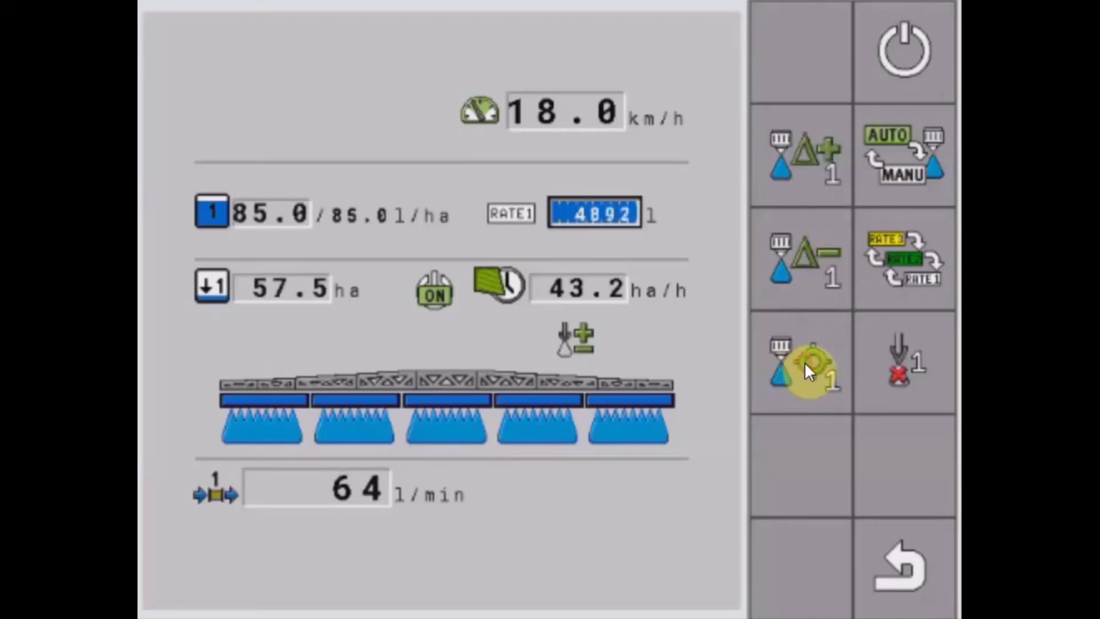